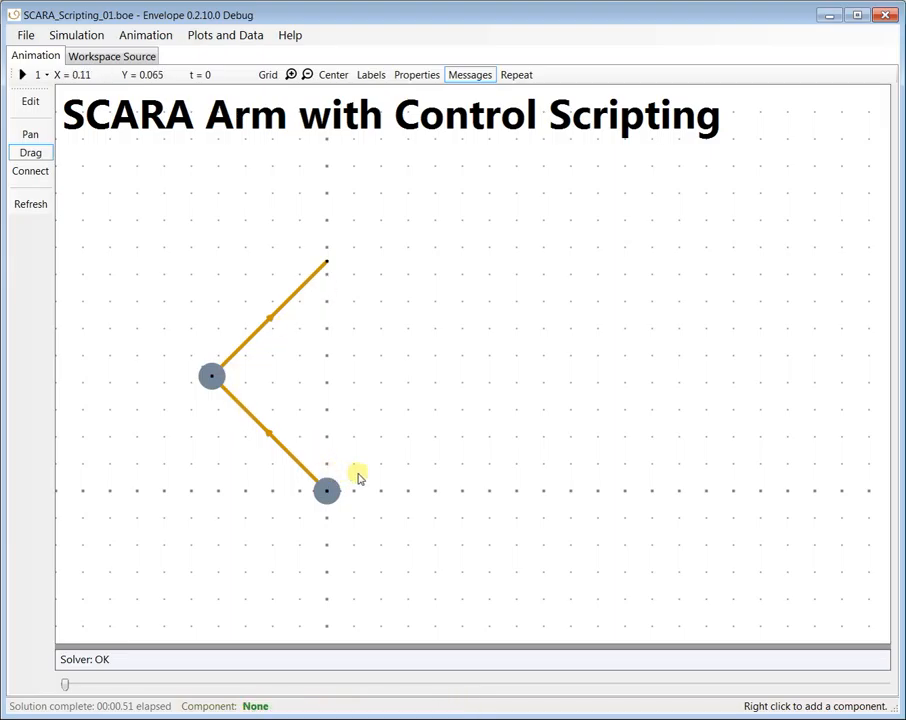
# Play the SCARA arm simulation until the arm has traced the red square.
pyautogui.click(326, 492)
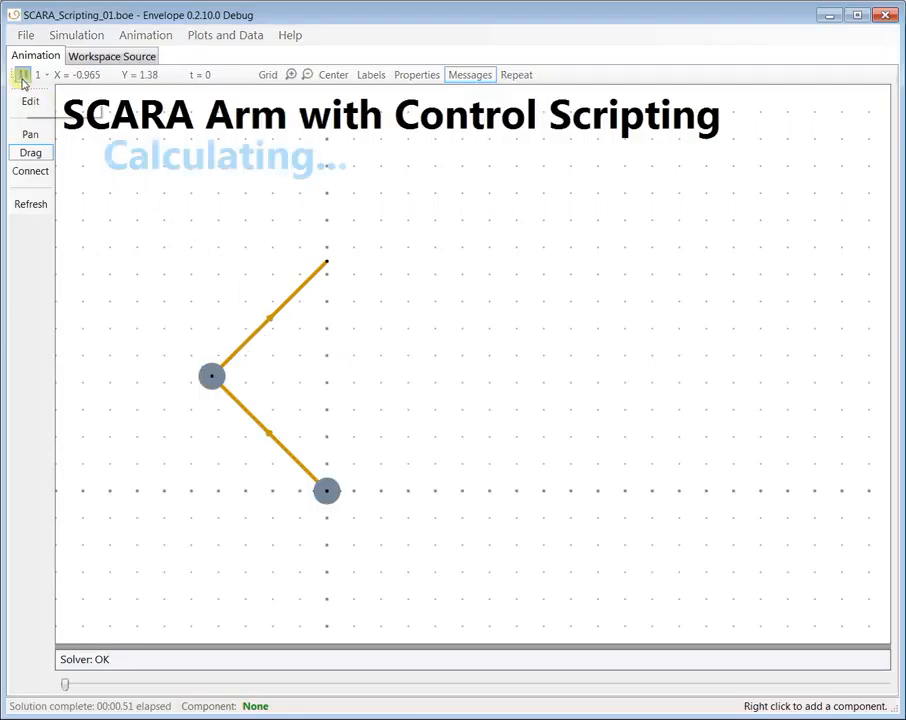
pyautogui.click(22, 76)
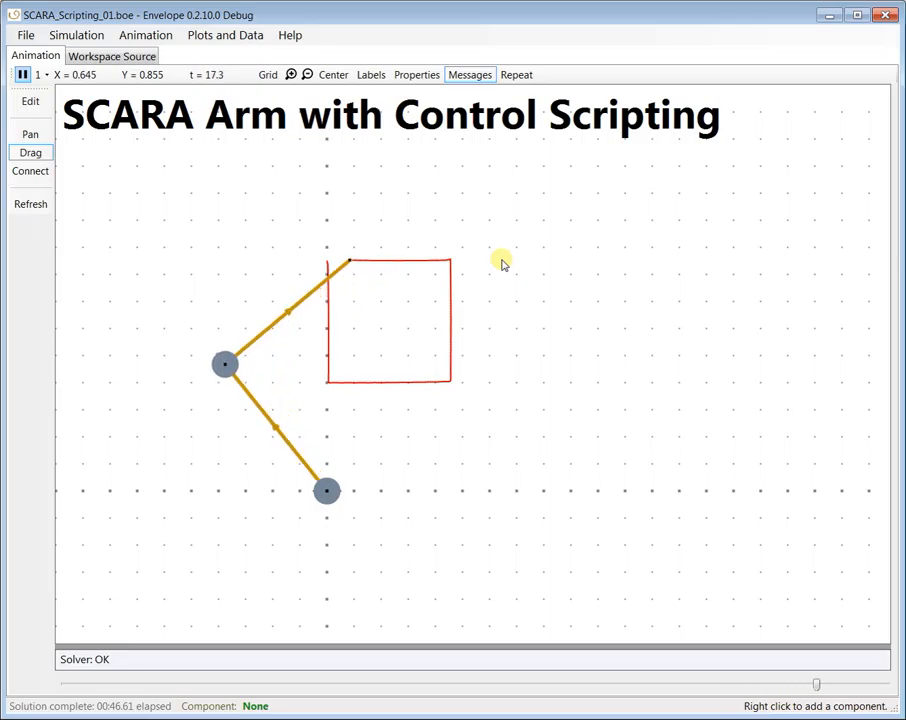
pyautogui.click(22, 76)
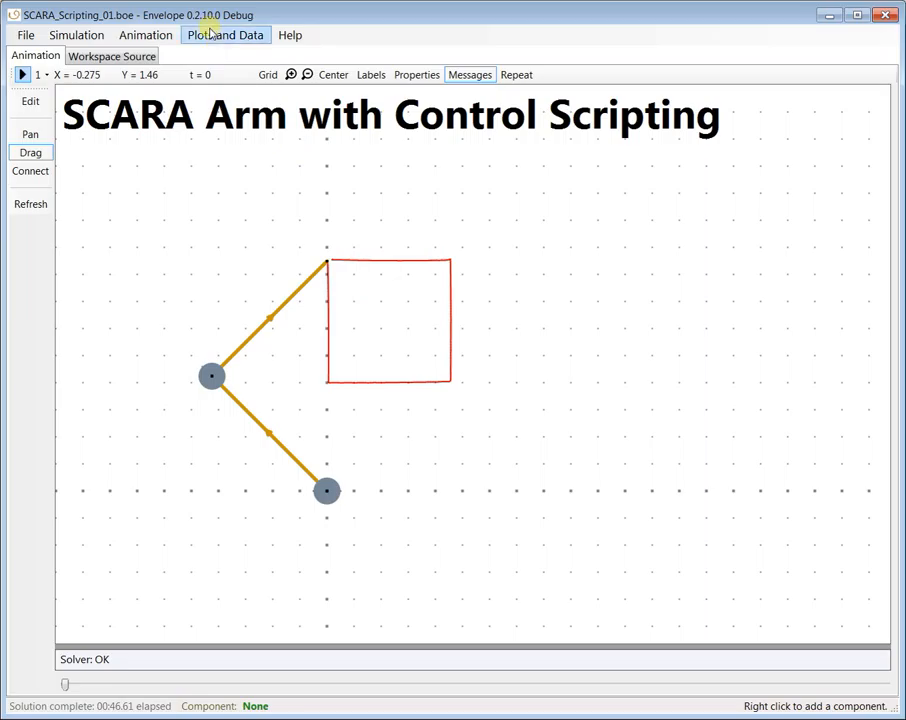
# In Plots and Data, replace time on Y1 with DCMotorVariable2D0001.voltage and reposition the plot window.
pyautogui.click(224, 36)
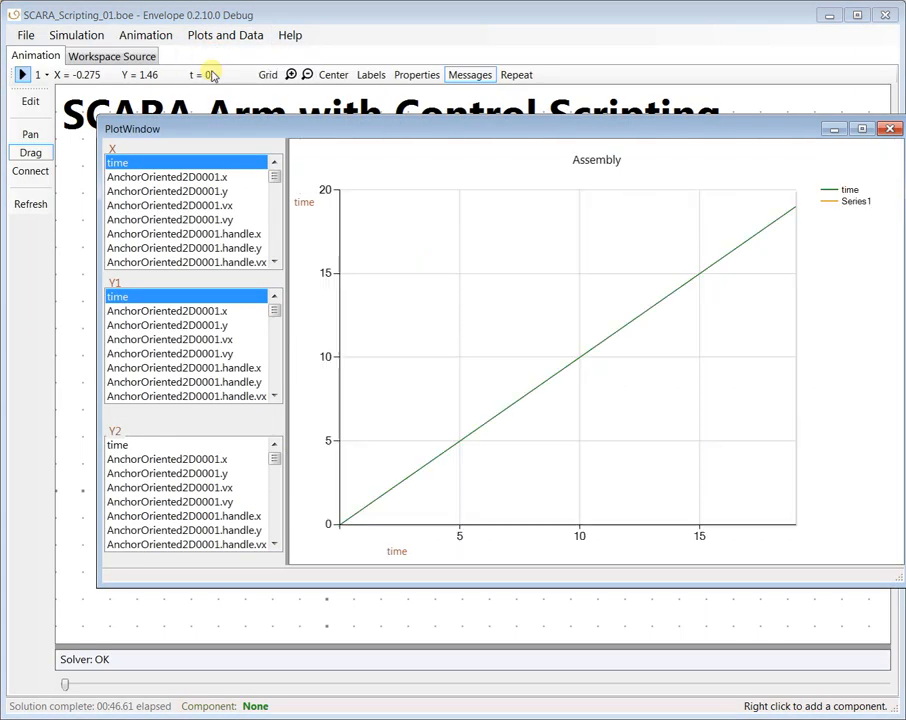
pyautogui.click(116, 296)
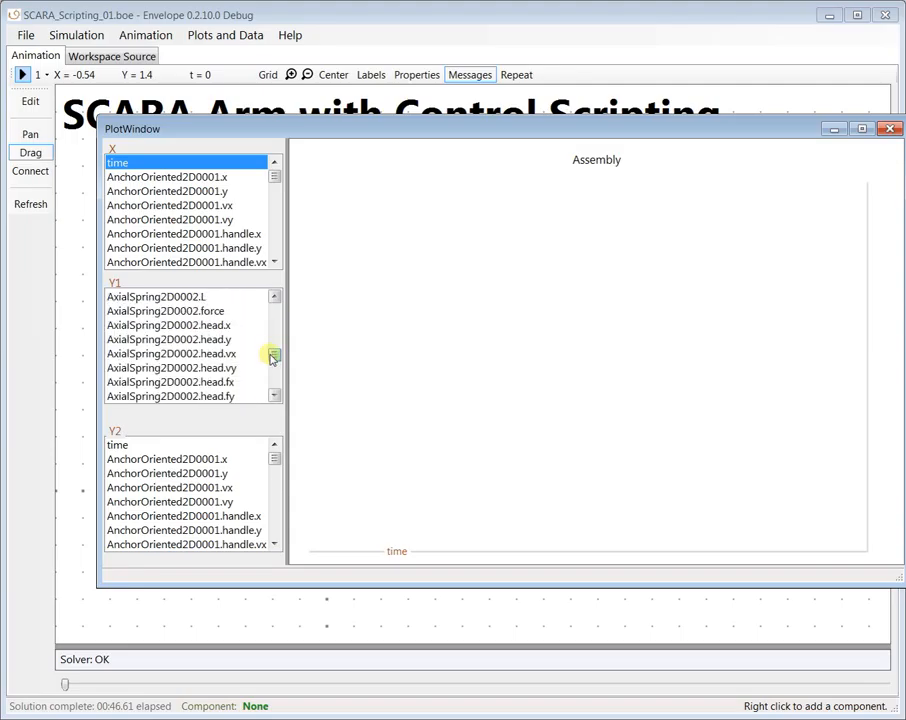
pyautogui.scroll(-3)
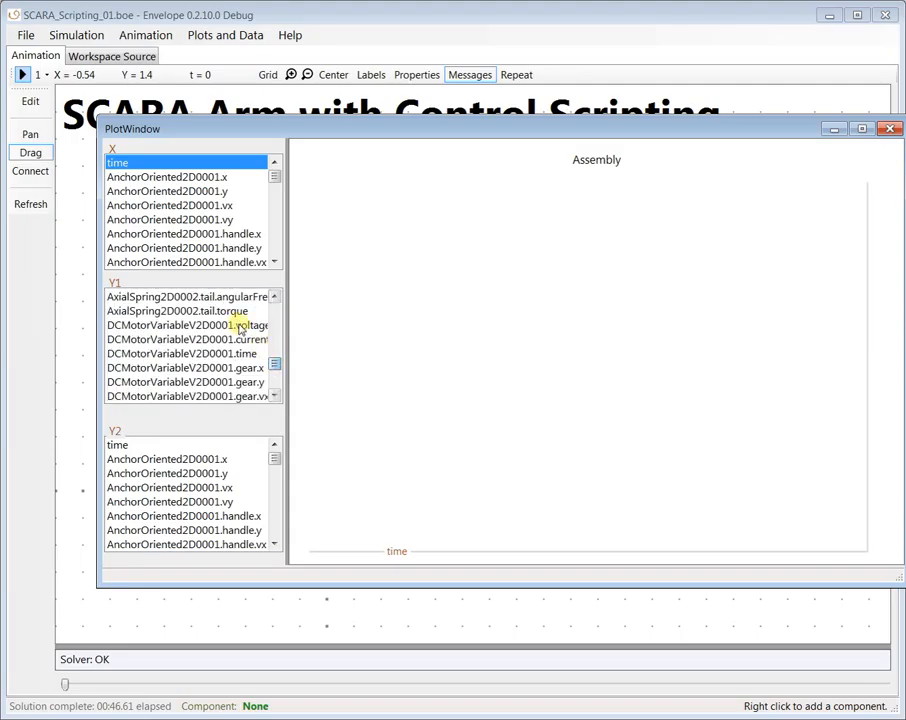
pyautogui.click(180, 316)
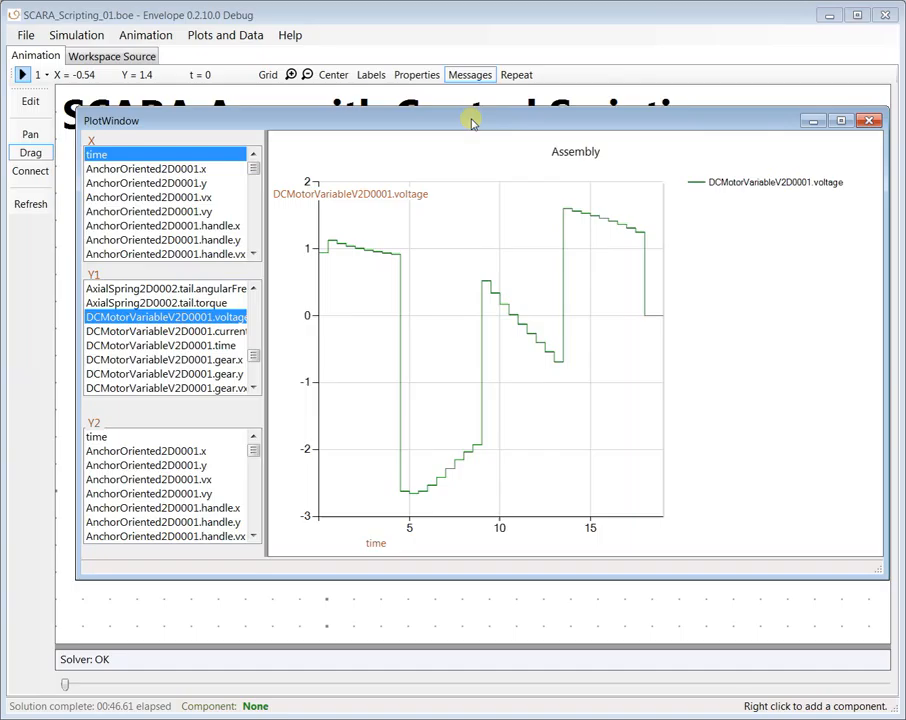
pyautogui.moveTo(472, 120); pyautogui.dragTo(442, 116)
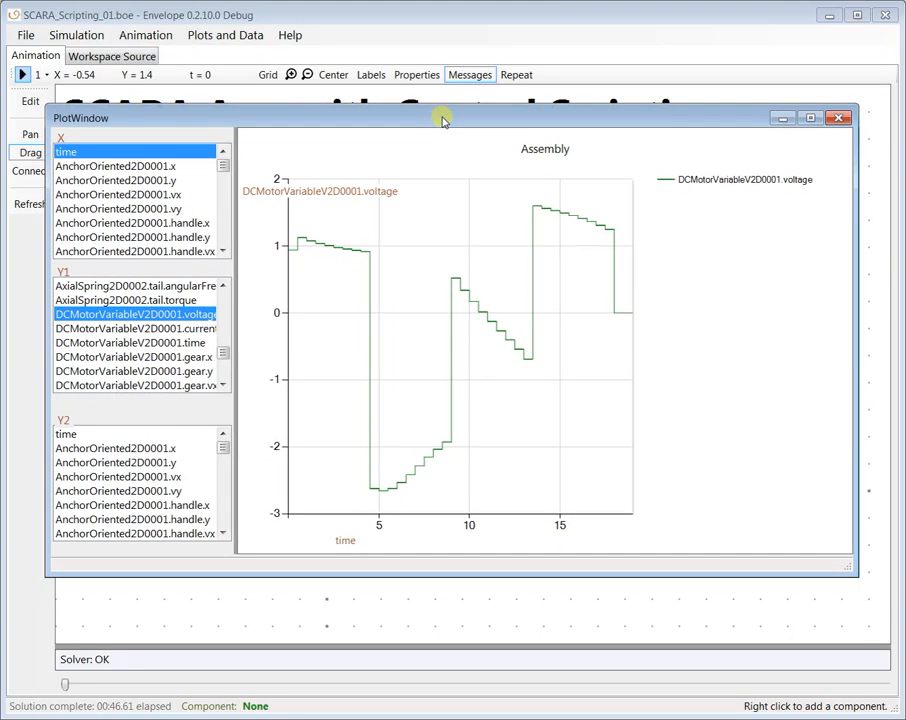
pyautogui.click(838, 116)
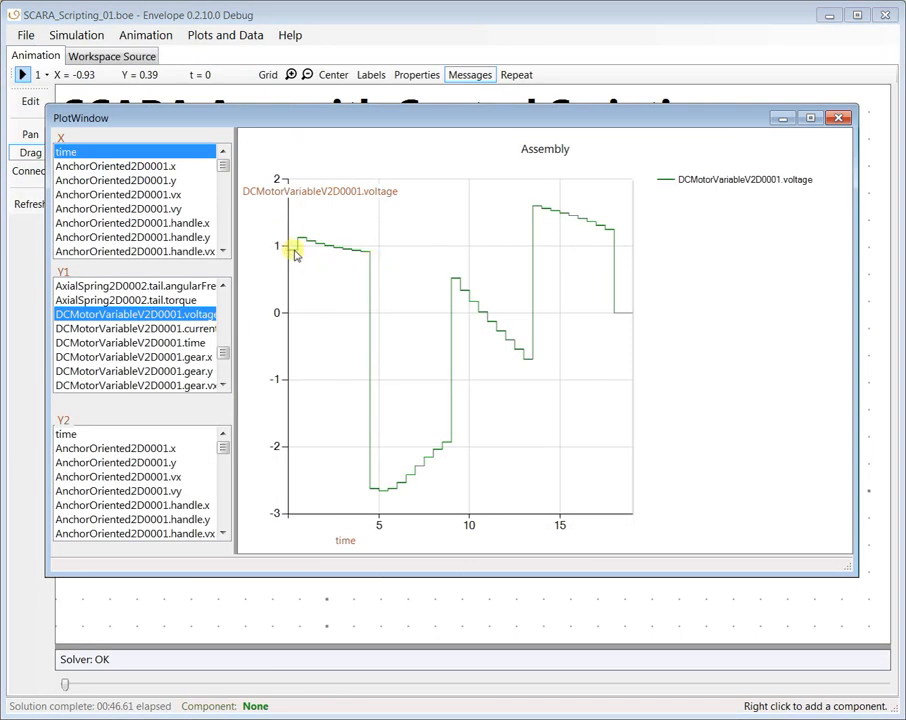
pyautogui.moveTo(364, 250)
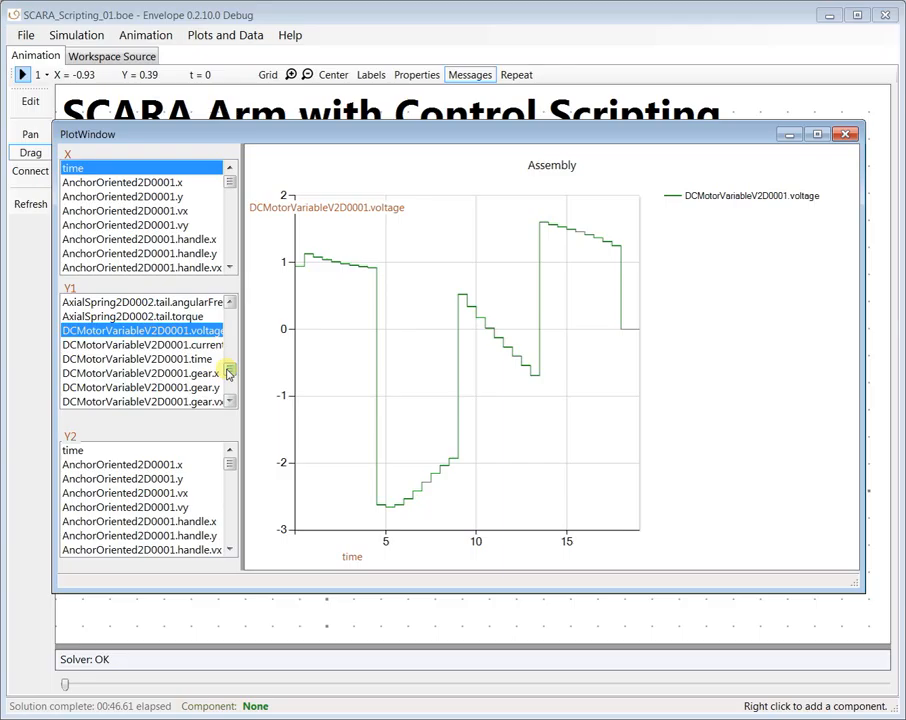
pyautogui.scroll(-3)
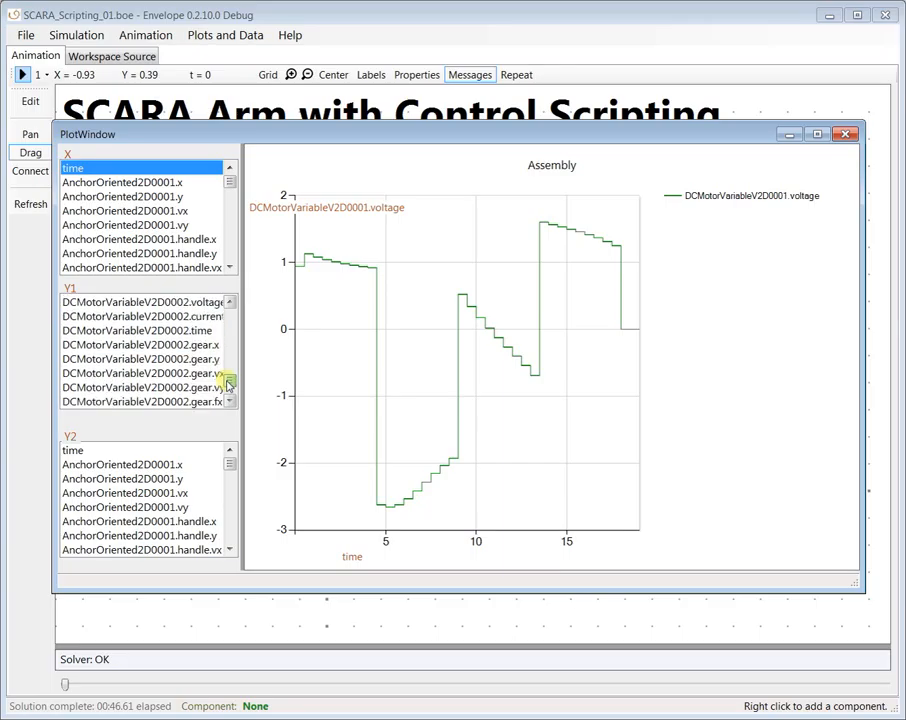
# Add DCMotorVariableV2D0001.current on Y2 so current overlays the voltage curve.
pyautogui.click(144, 316)
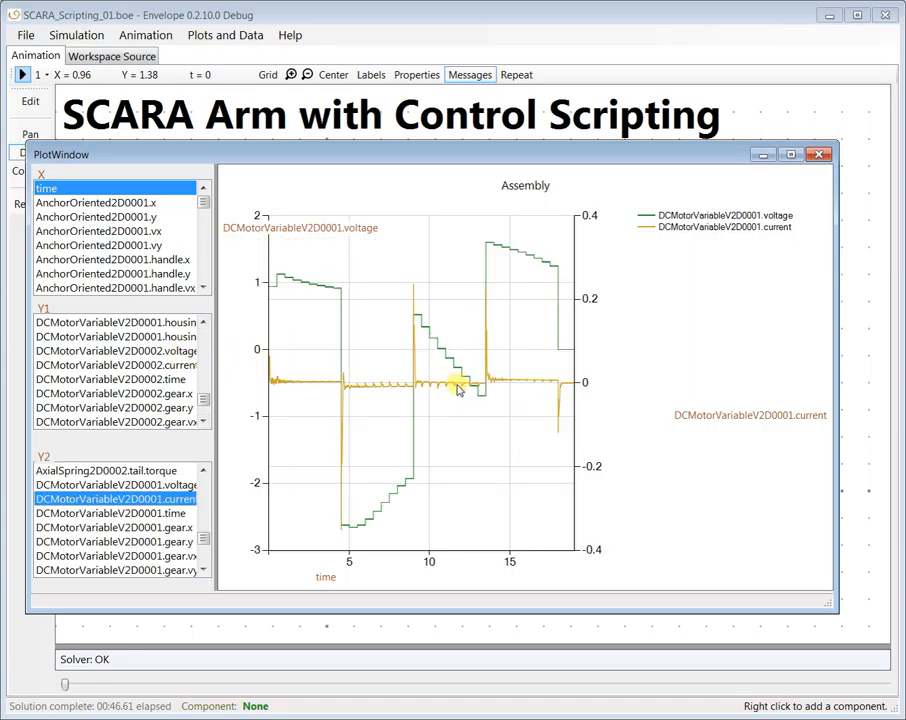
pyautogui.moveTo(476, 334)
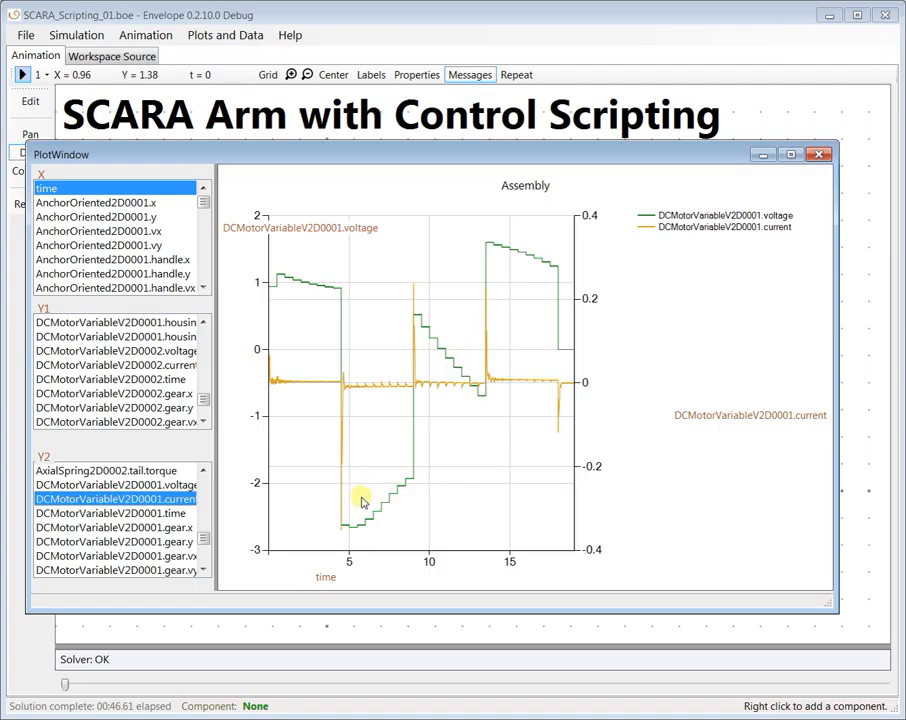
pyautogui.moveTo(440, 512)
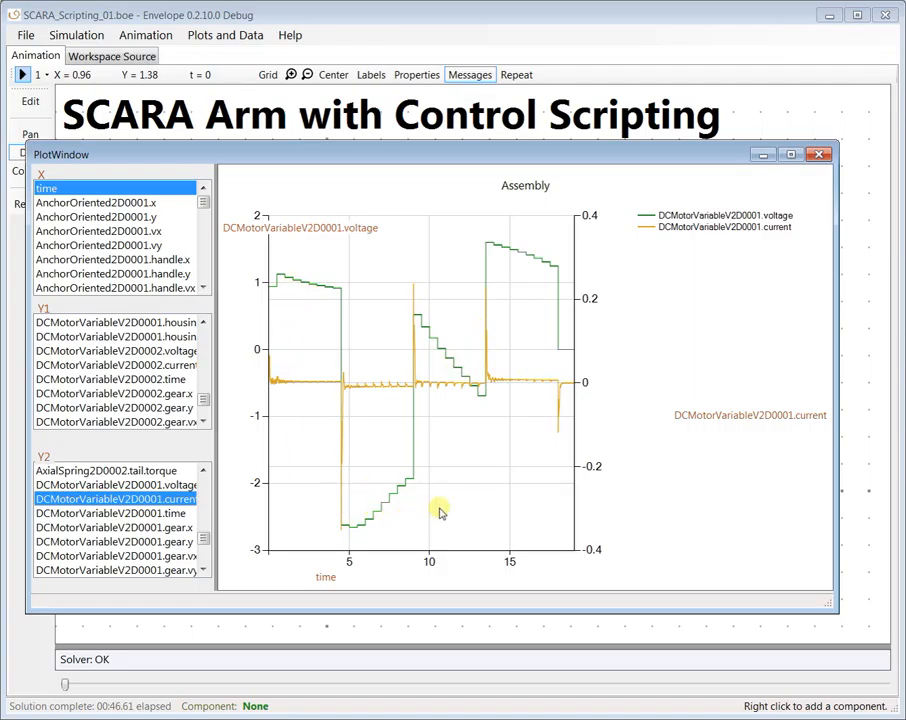
pyautogui.moveTo(590, 376)
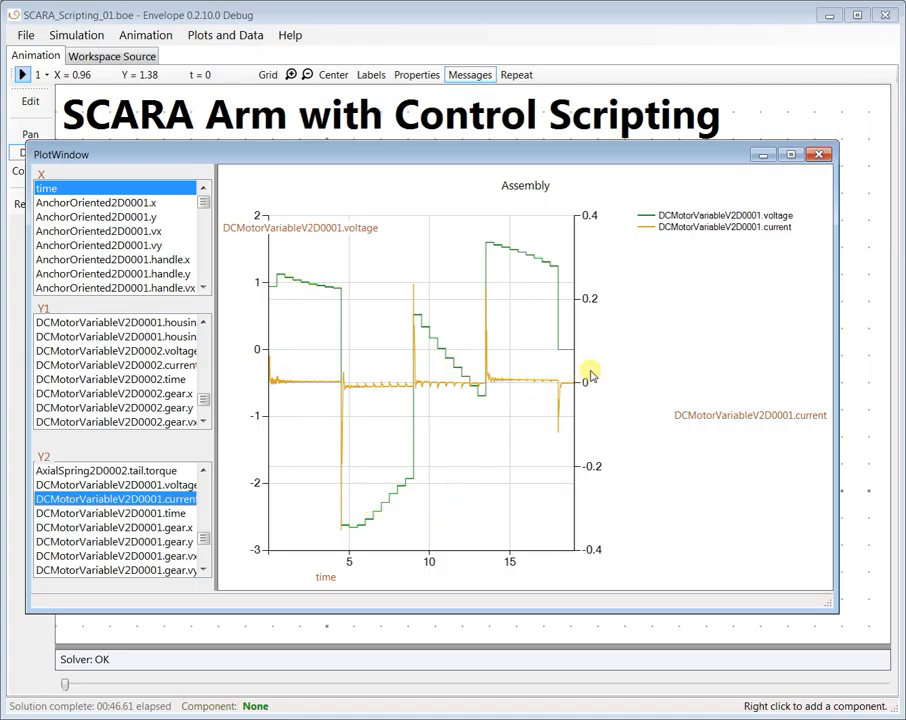
pyautogui.moveTo(404, 390)
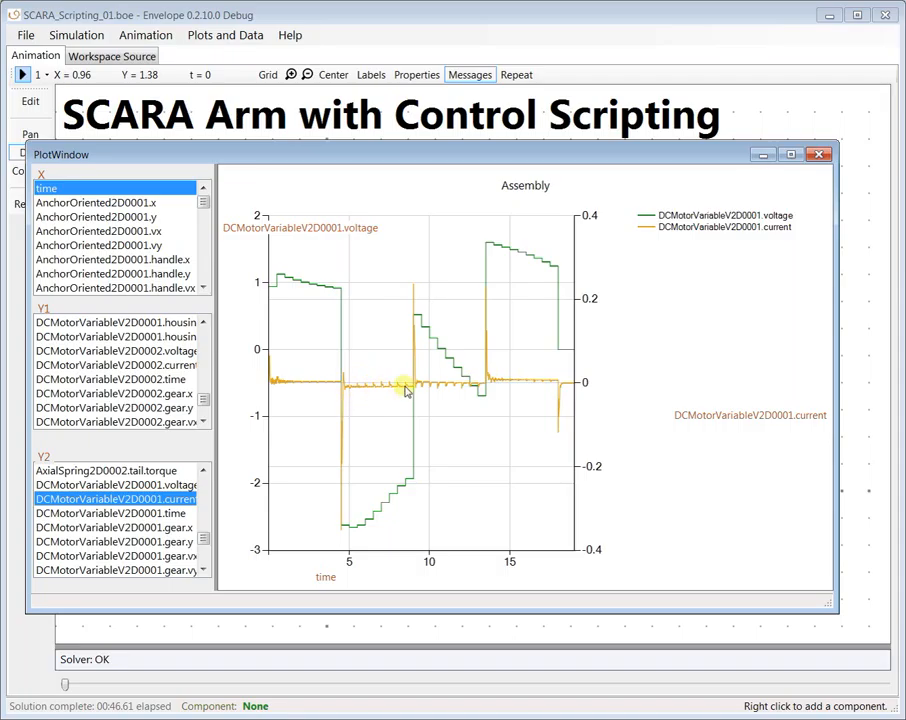
pyautogui.moveTo(360, 408)
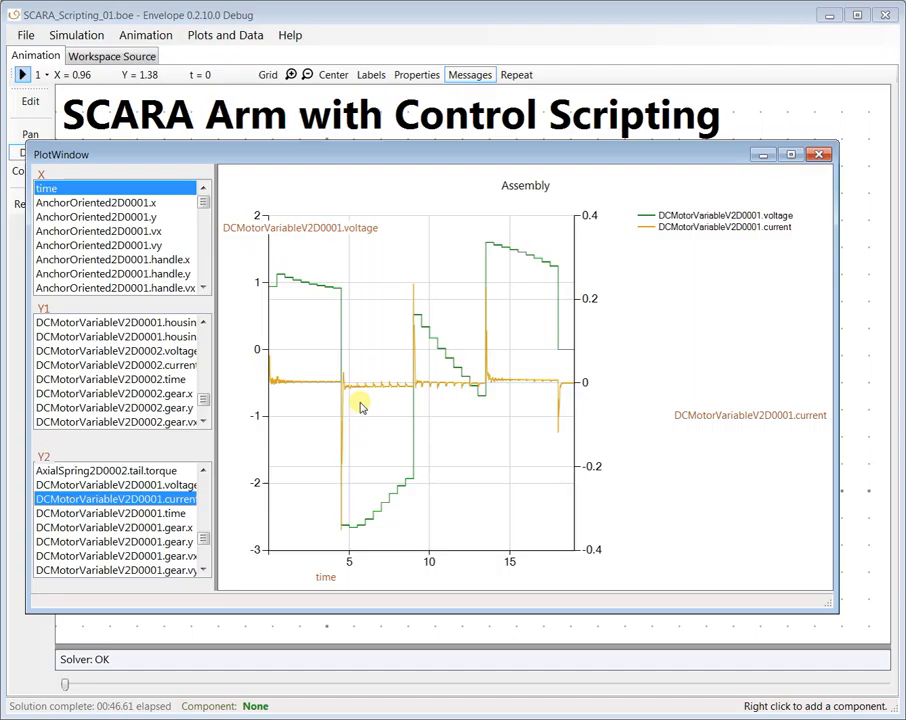
pyautogui.moveTo(378, 420)
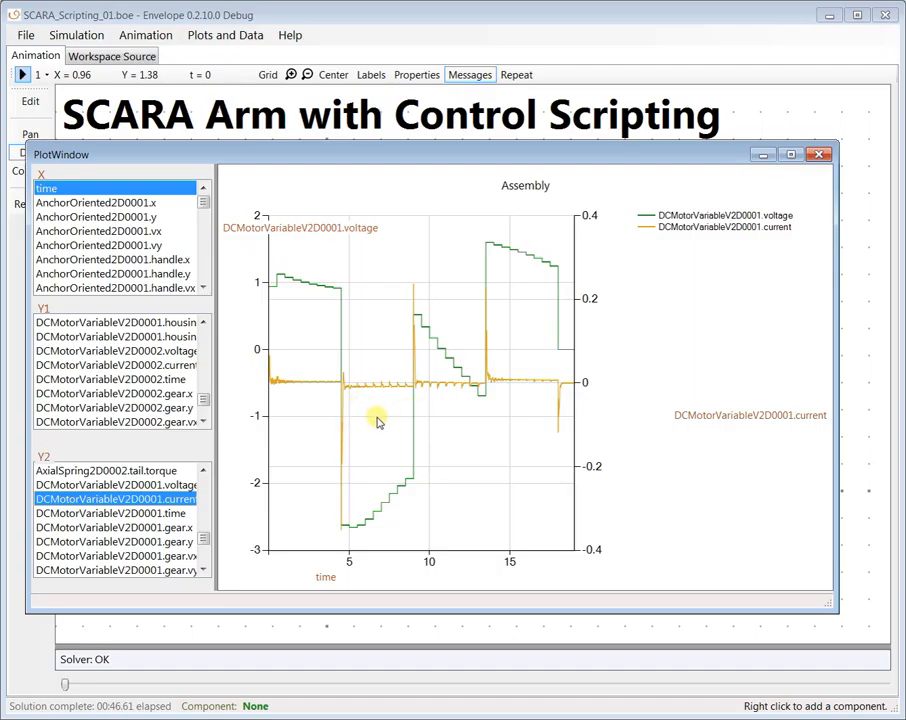
pyautogui.moveTo(344, 404)
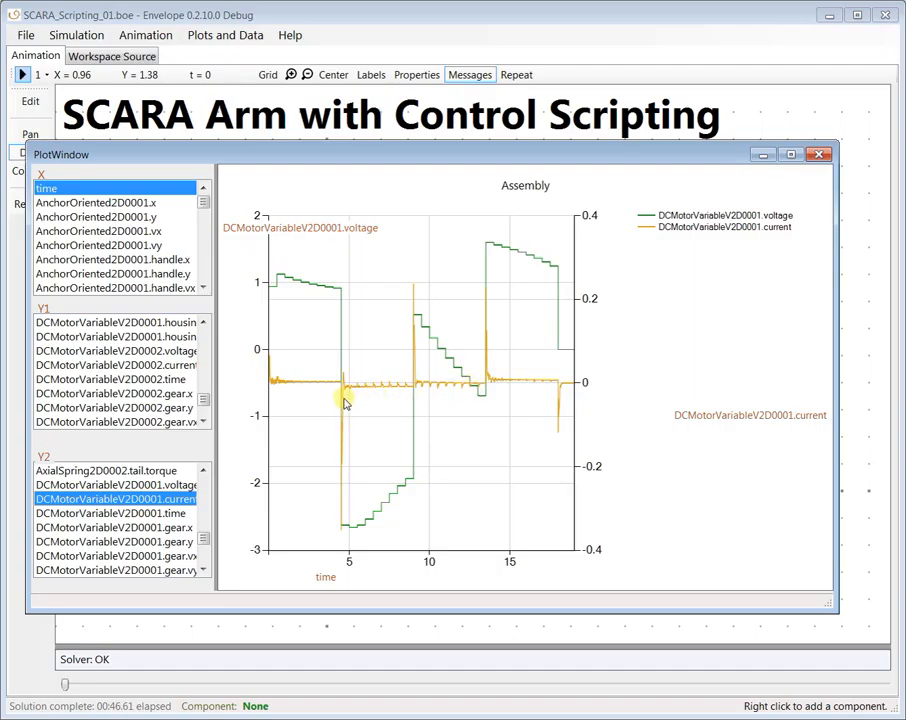
pyautogui.moveTo(562, 396)
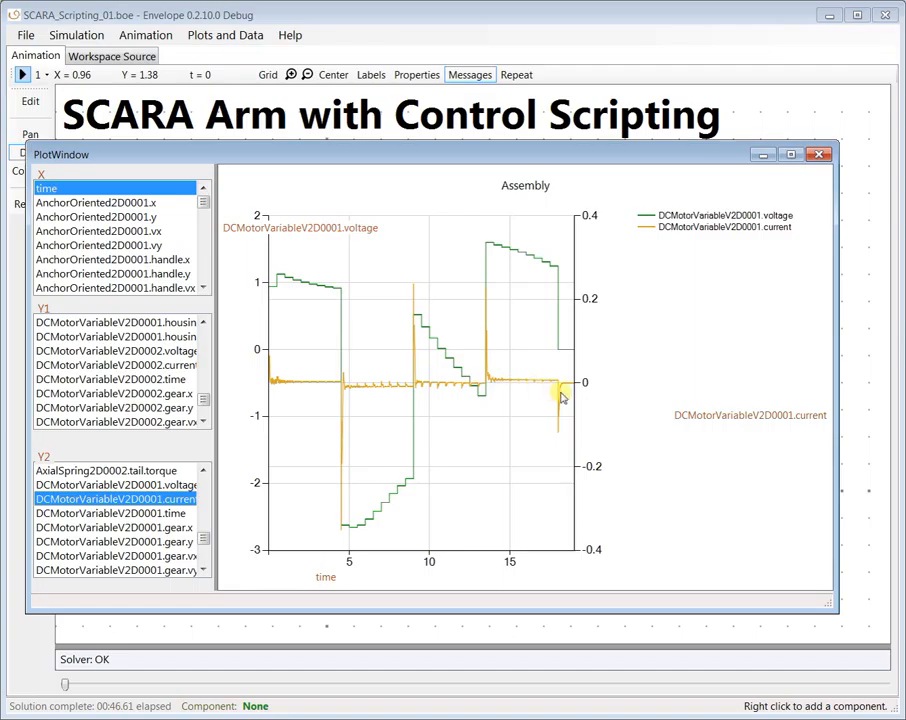
pyautogui.moveTo(404, 396)
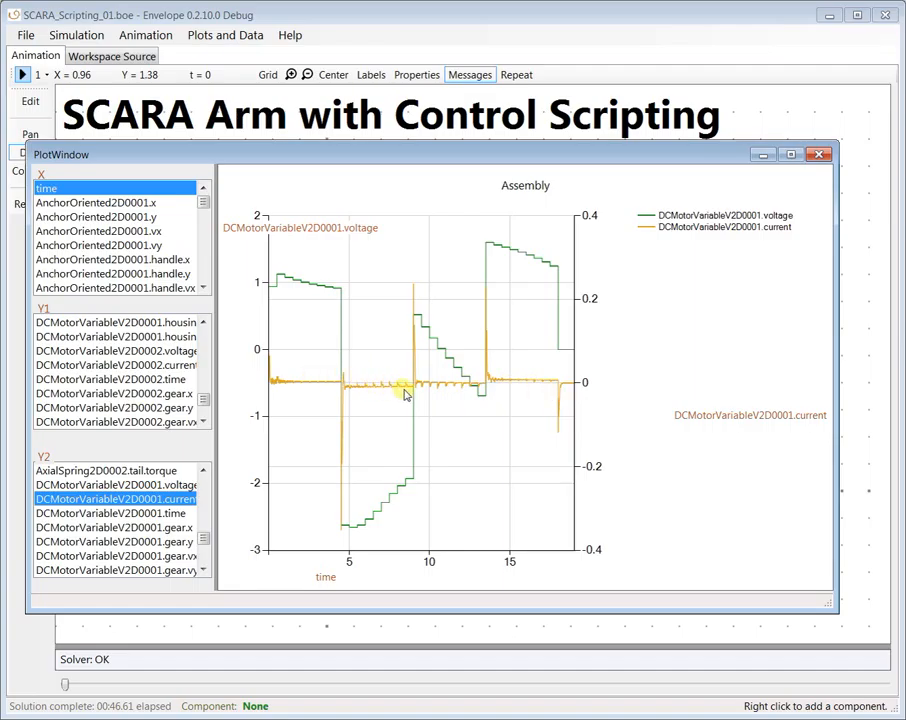
pyautogui.moveTo(556, 390)
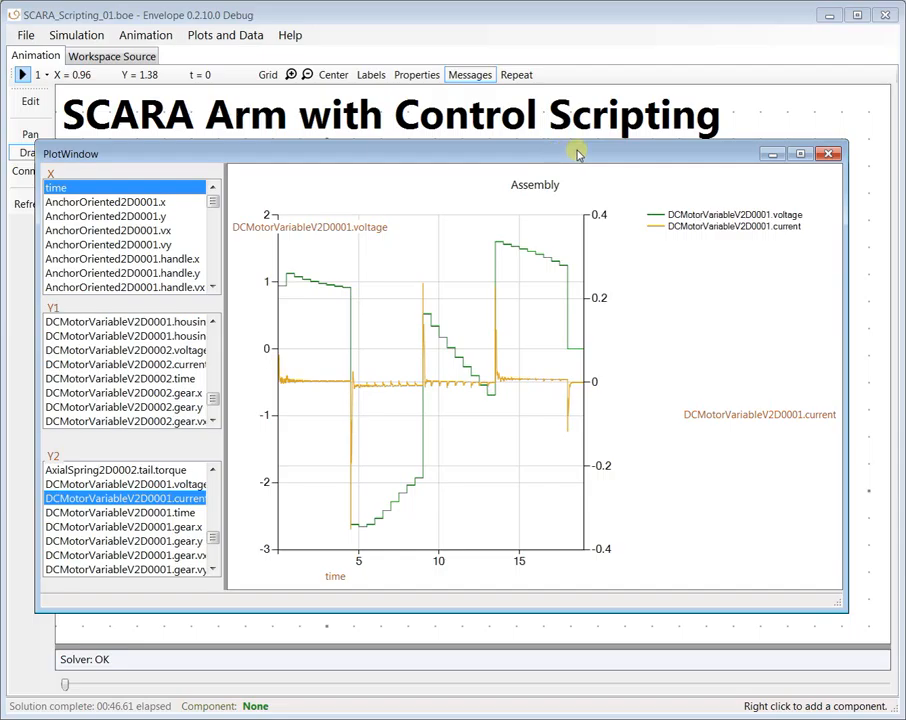
pyautogui.moveTo(608, 144)
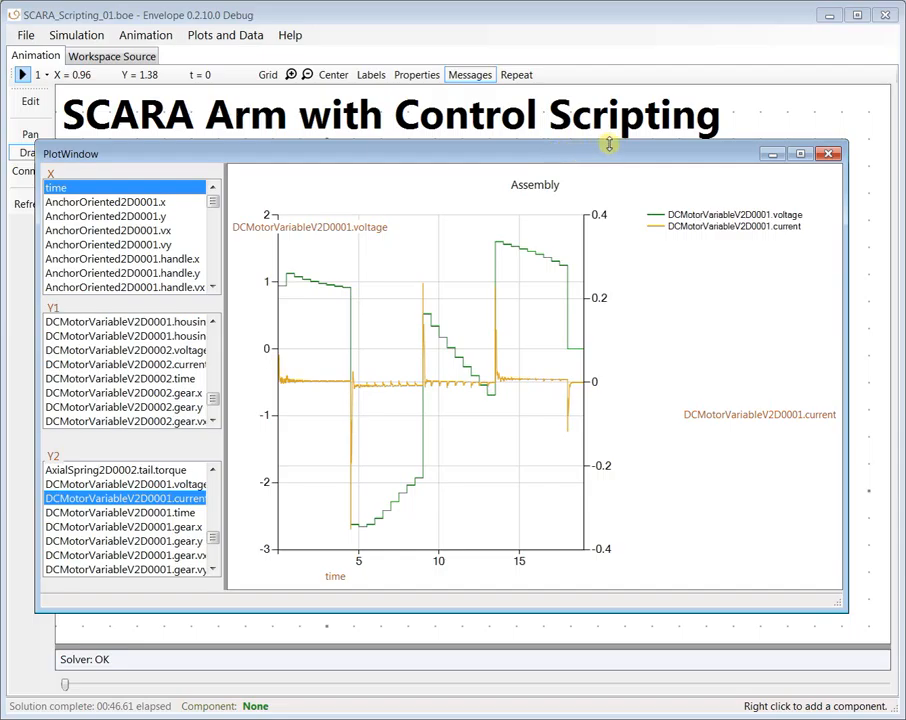
pyautogui.moveTo(616, 162)
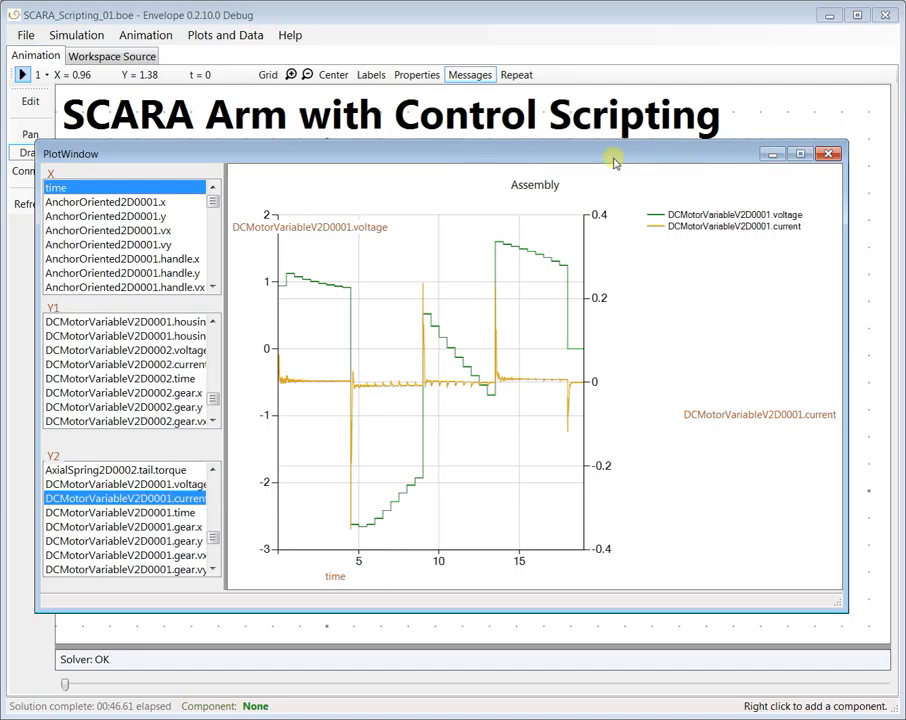
# Move the PlotWindow aside to reveal ControlScript.py in Notepad++.
pyautogui.moveTo(616, 162); pyautogui.dragTo(596, 52)
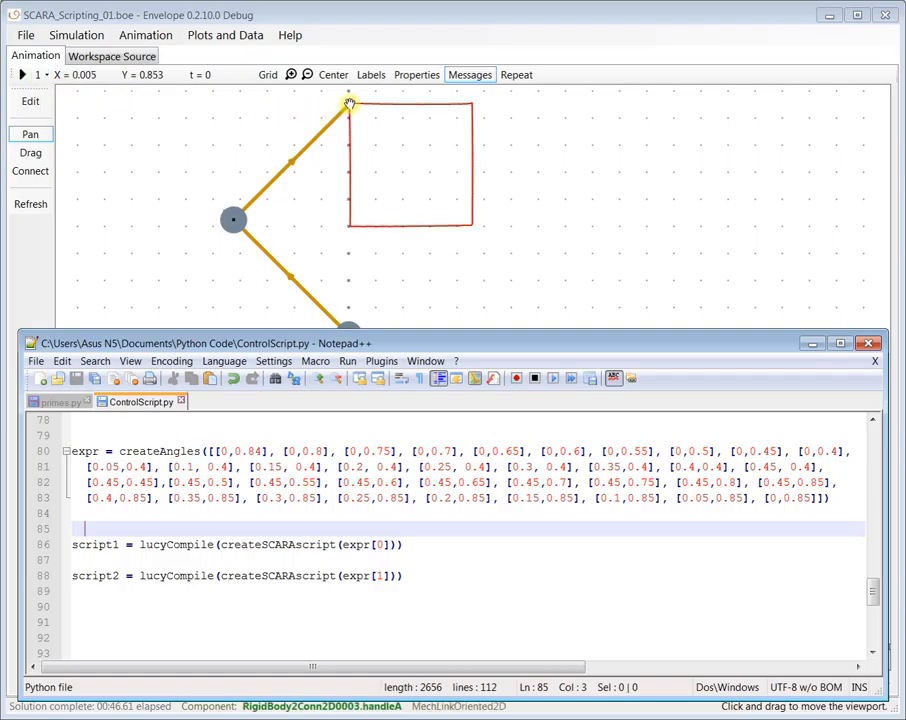
pyautogui.click(30, 152)
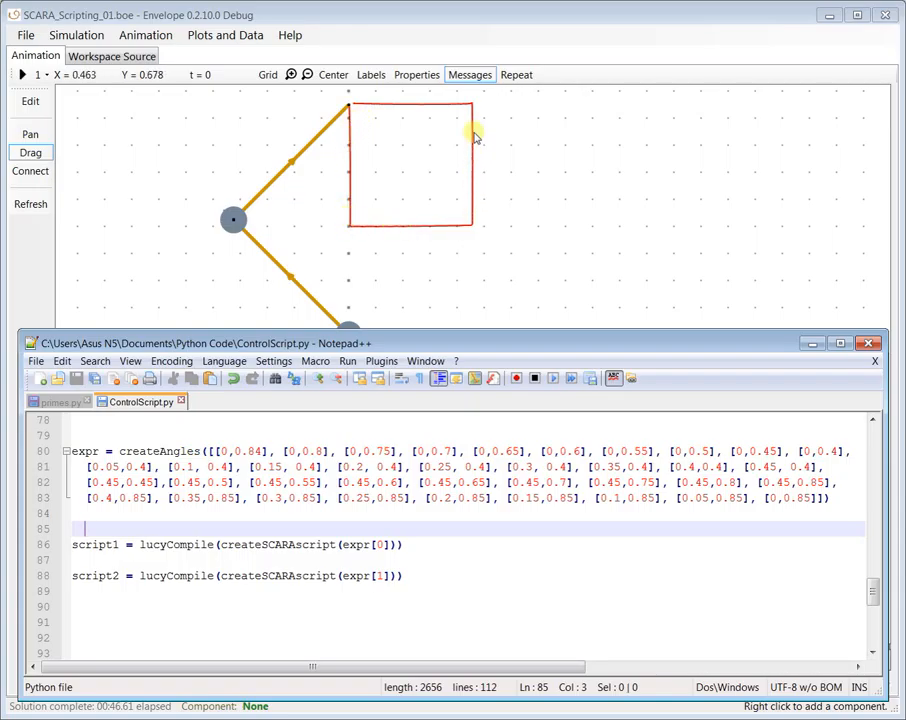
pyautogui.moveTo(452, 198)
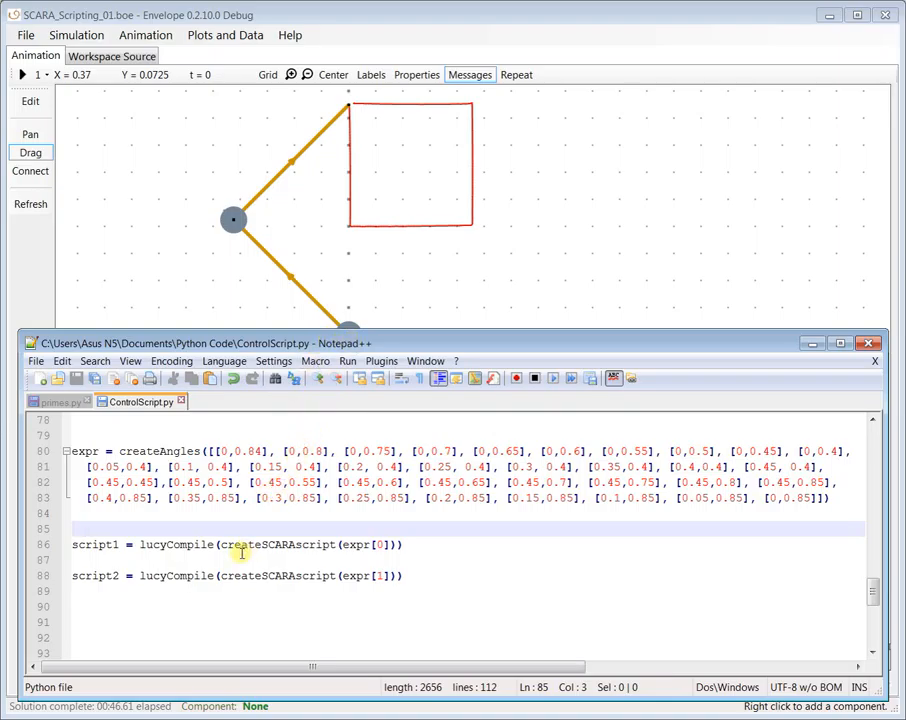
pyautogui.click(76, 528)
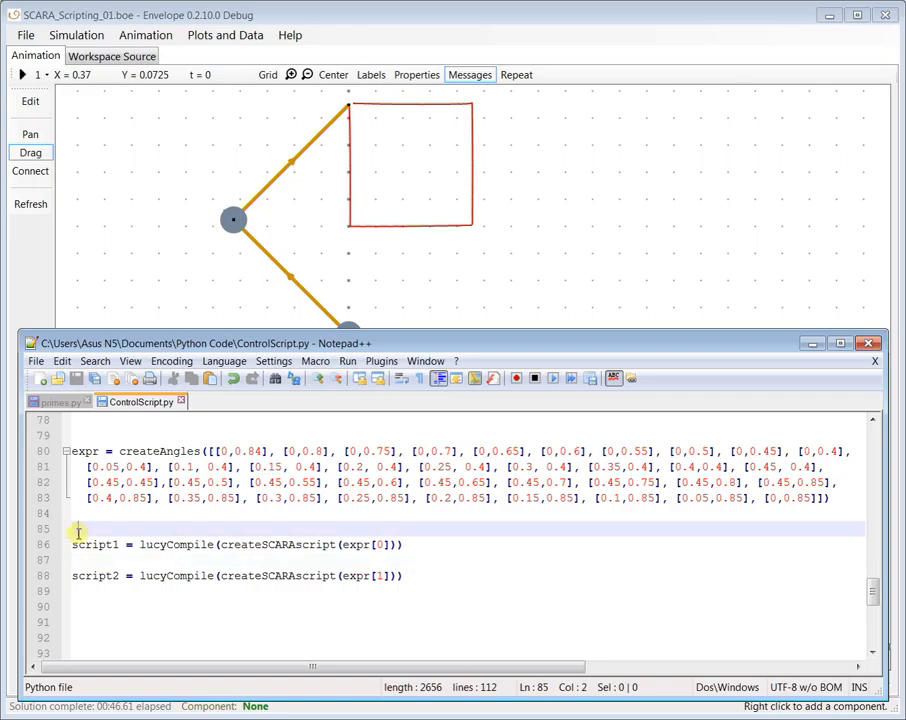
pyautogui.click(162, 594)
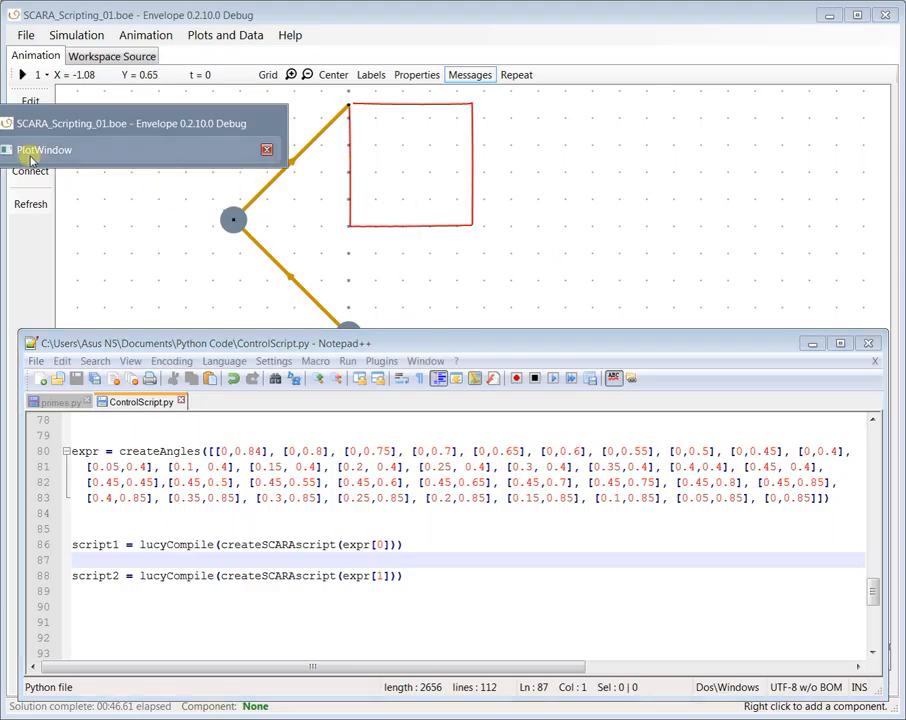
# Restore the voltage and current PlotWindow, then close it to return to the simulation.
pyautogui.click(44, 148)
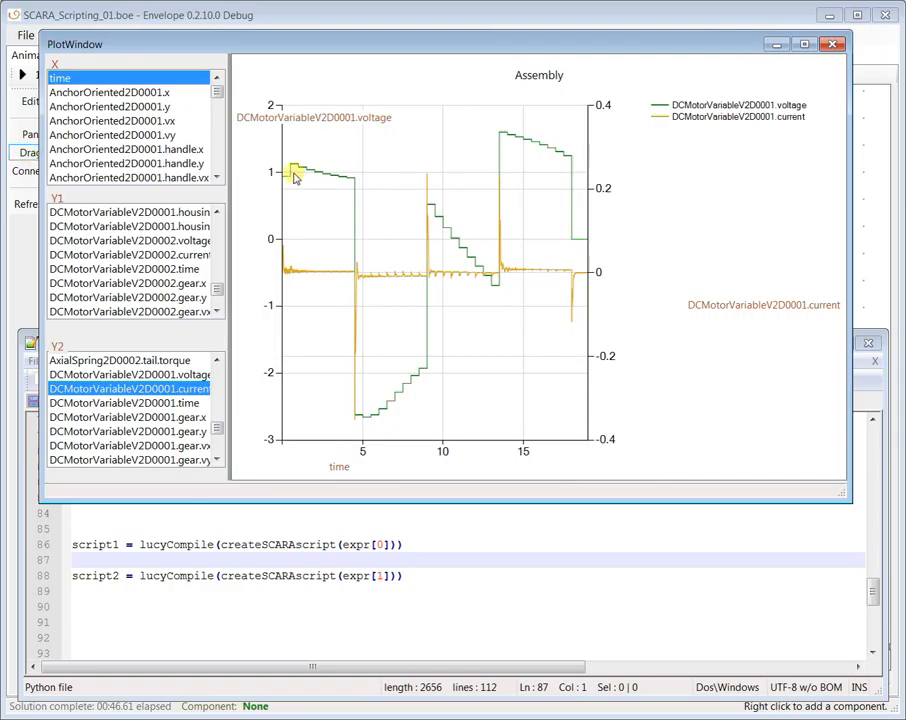
pyautogui.moveTo(296, 160)
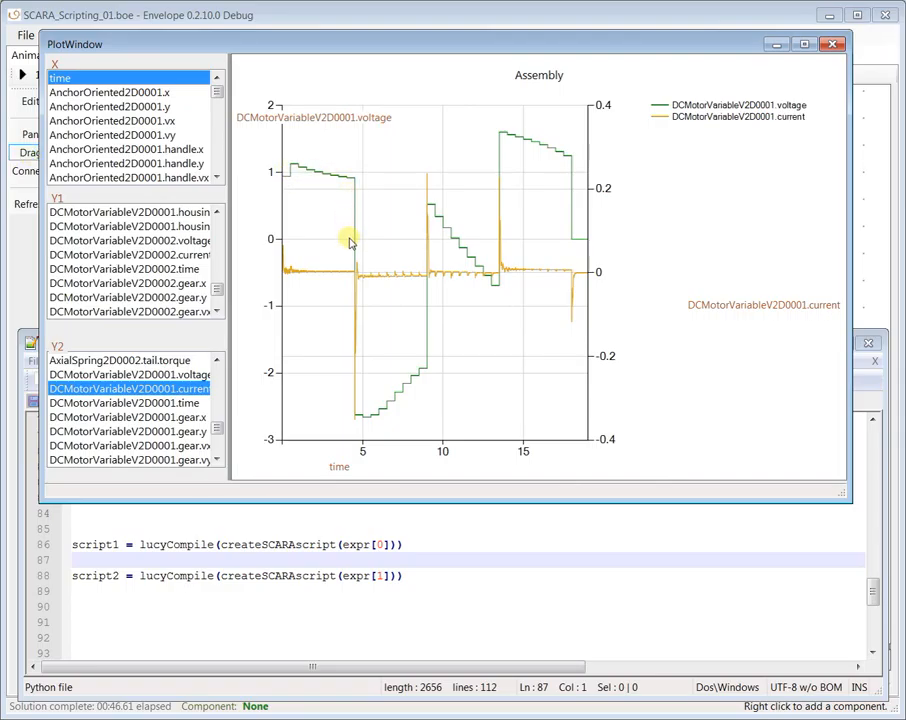
pyautogui.moveTo(332, 324)
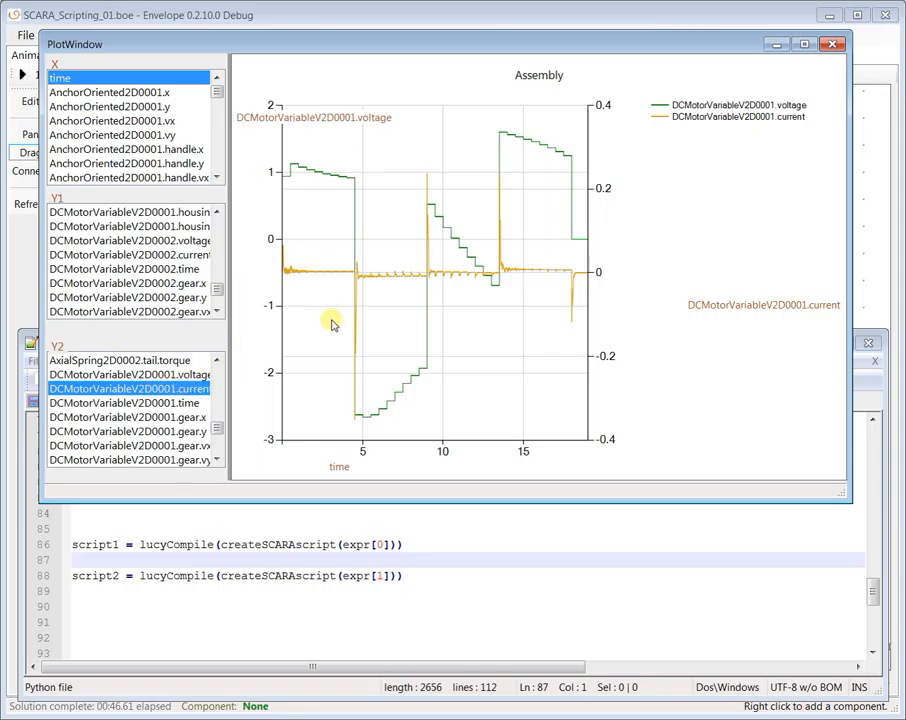
pyautogui.moveTo(290, 298)
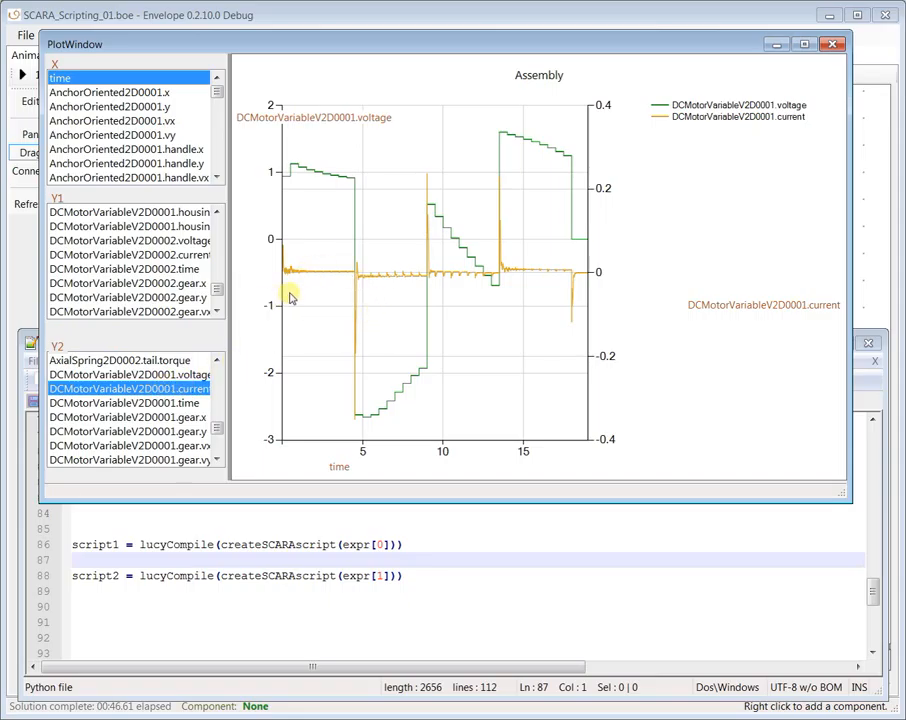
pyautogui.moveTo(364, 276)
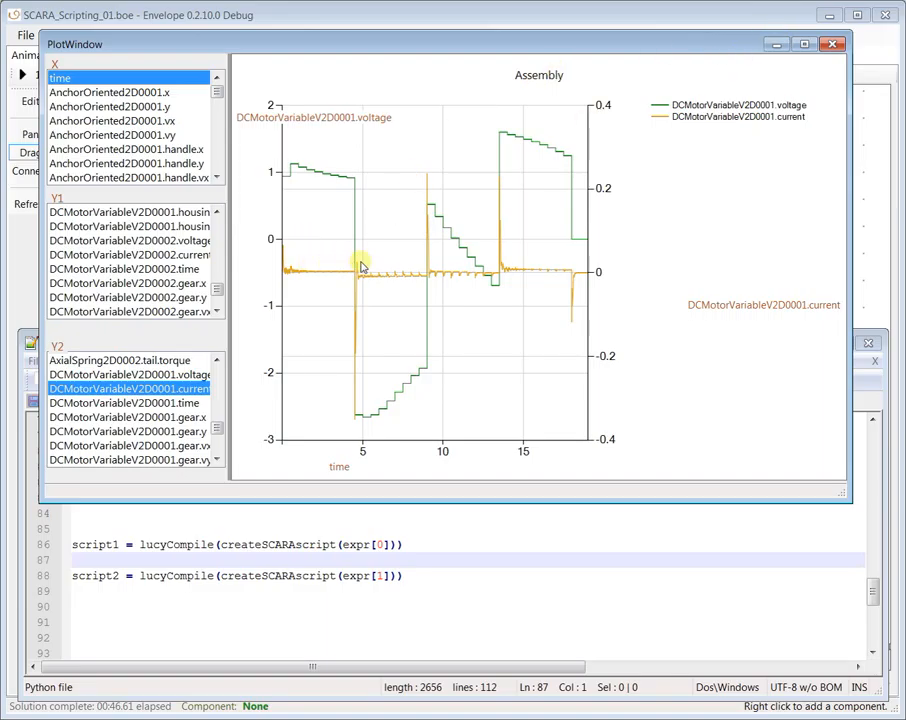
pyautogui.moveTo(772, 72)
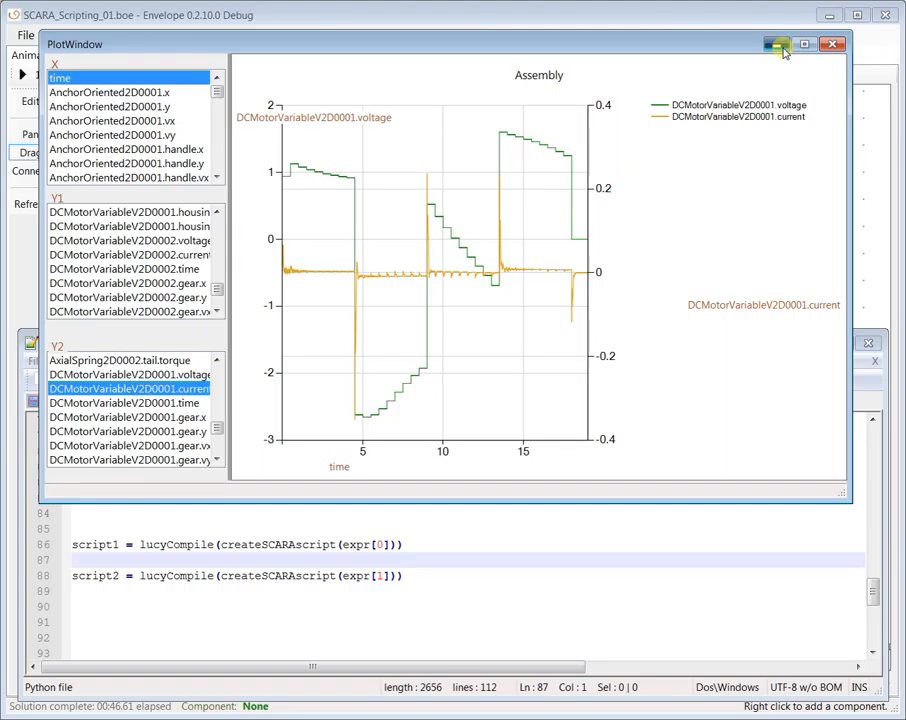
pyautogui.click(776, 44)
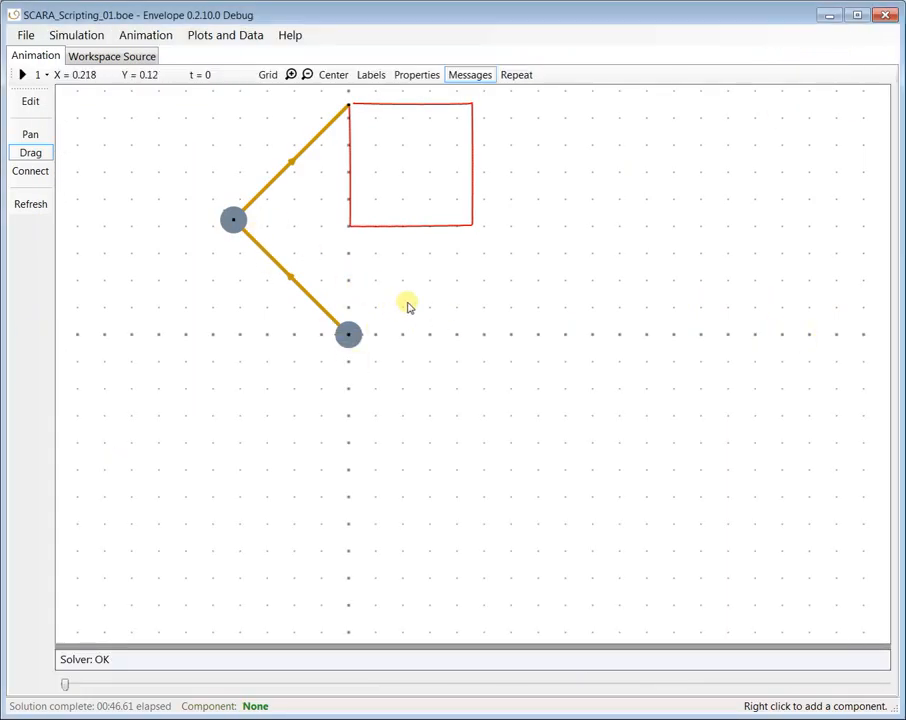
pyautogui.moveTo(500, 276)
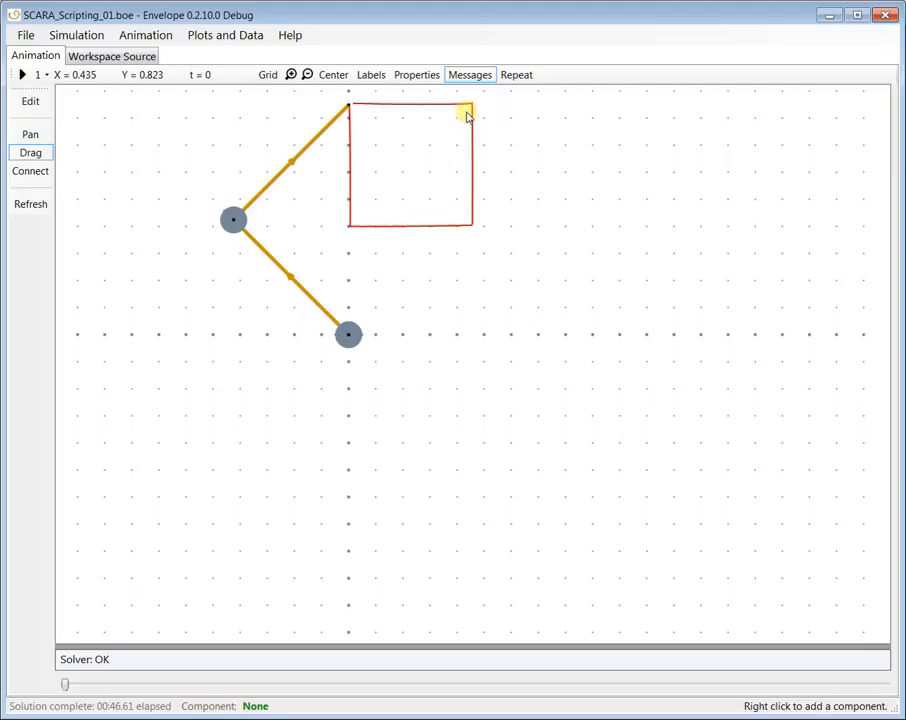
pyautogui.moveTo(430, 332)
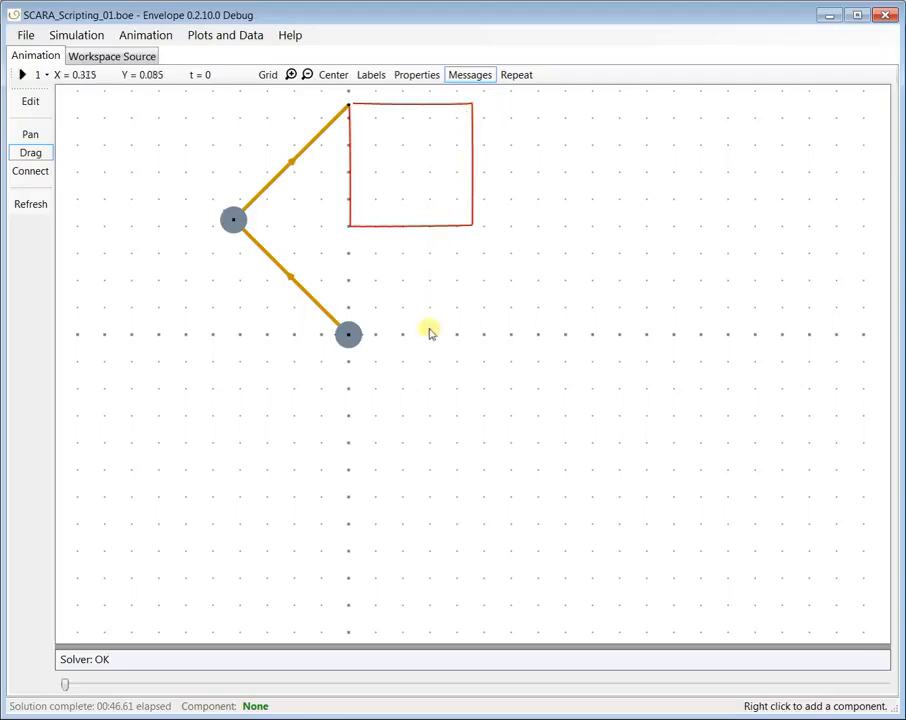
pyautogui.moveTo(408, 244)
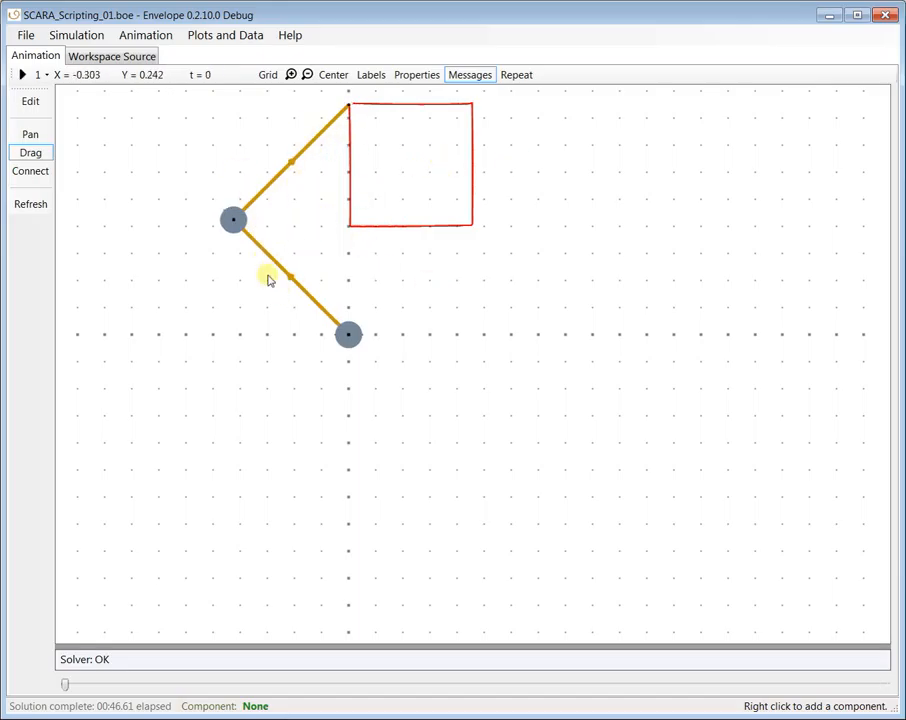
pyautogui.moveTo(532, 308)
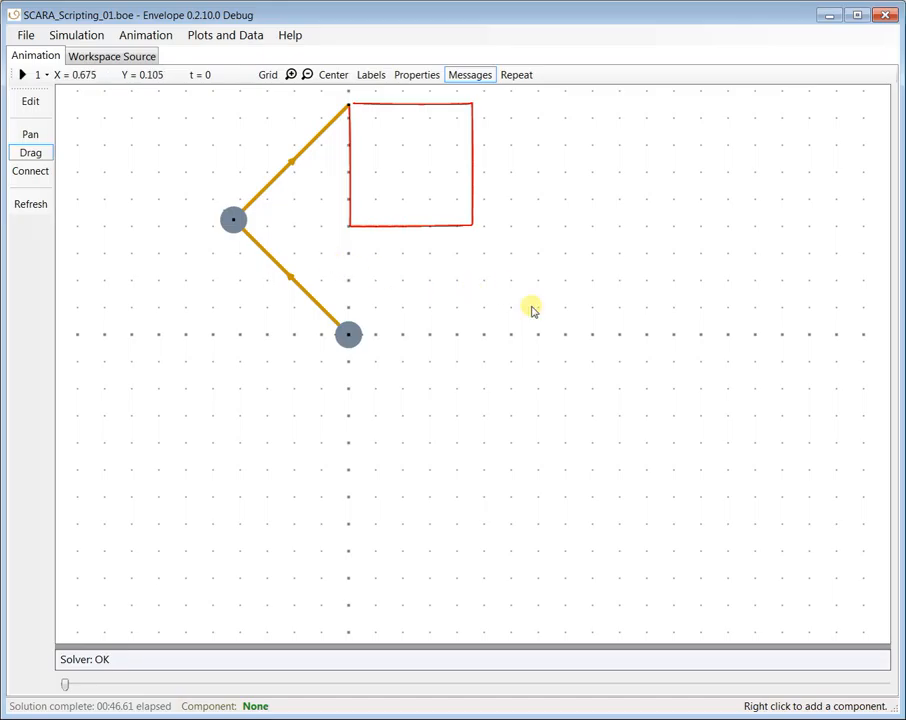